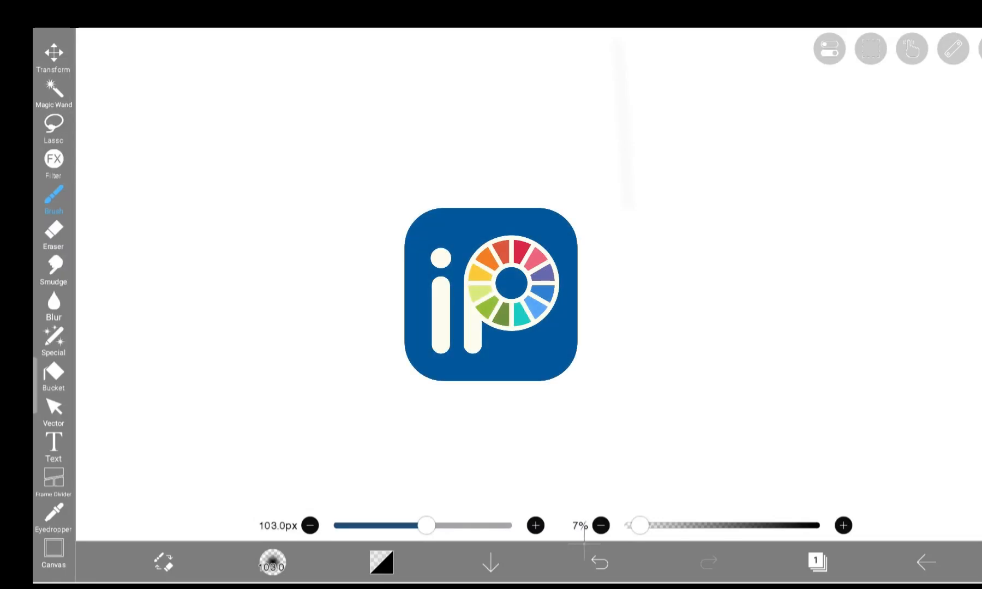
- Try the Vector tool briefly, then return to the Brush tool for painting
left_click(54, 407)
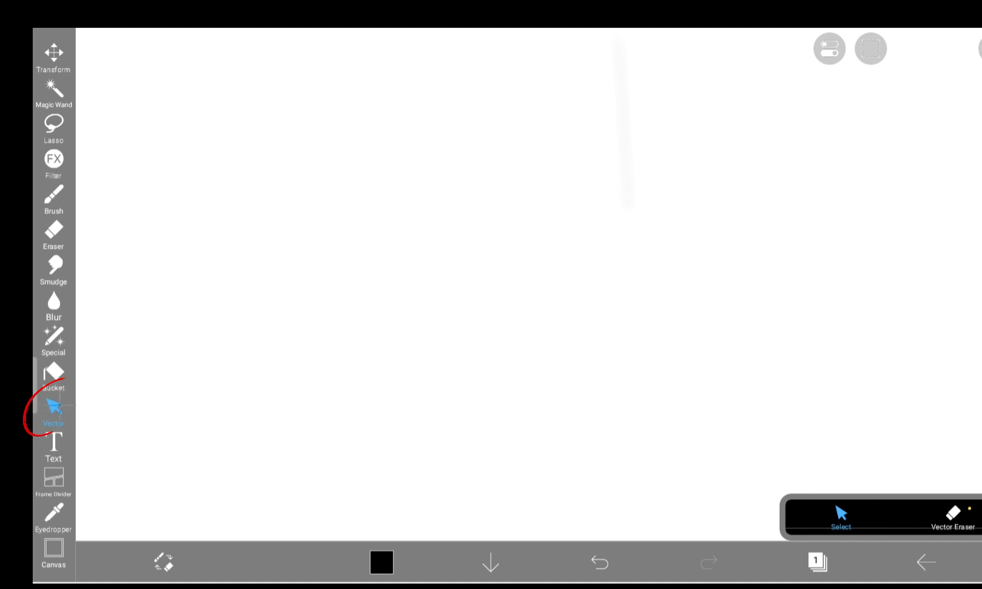
left_click(53, 413)
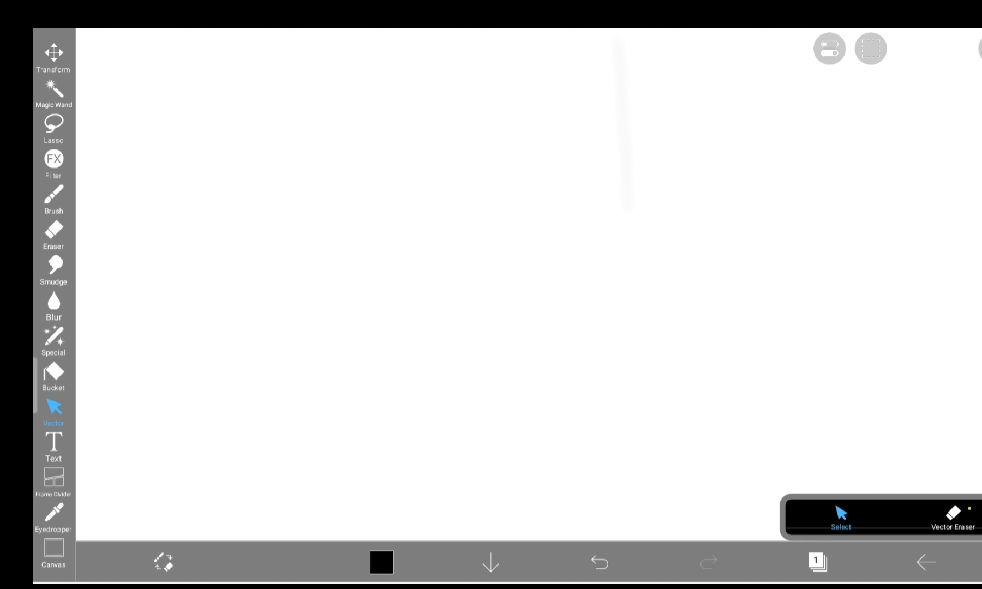
type("MONTHS")
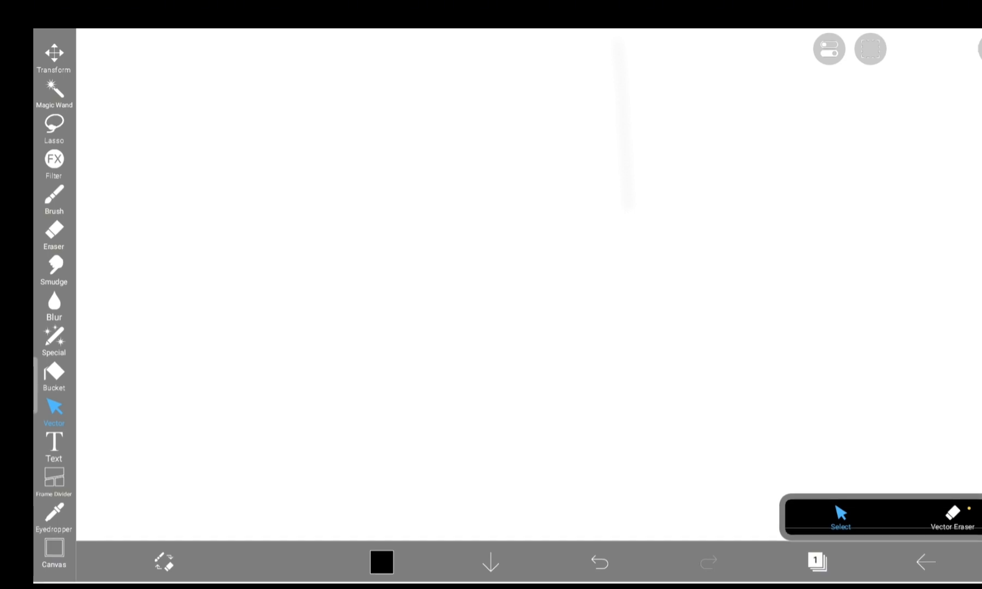
left_click(53, 199)
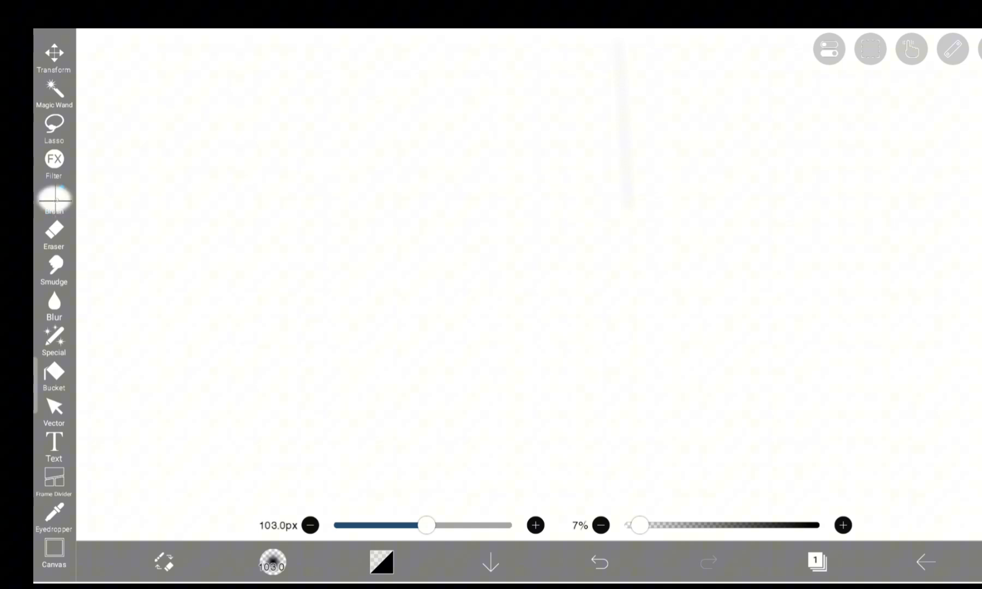
- Find the Vector Dip Pen in the Basic brush set by searching 'VEC' and select it
left_click(53, 197)
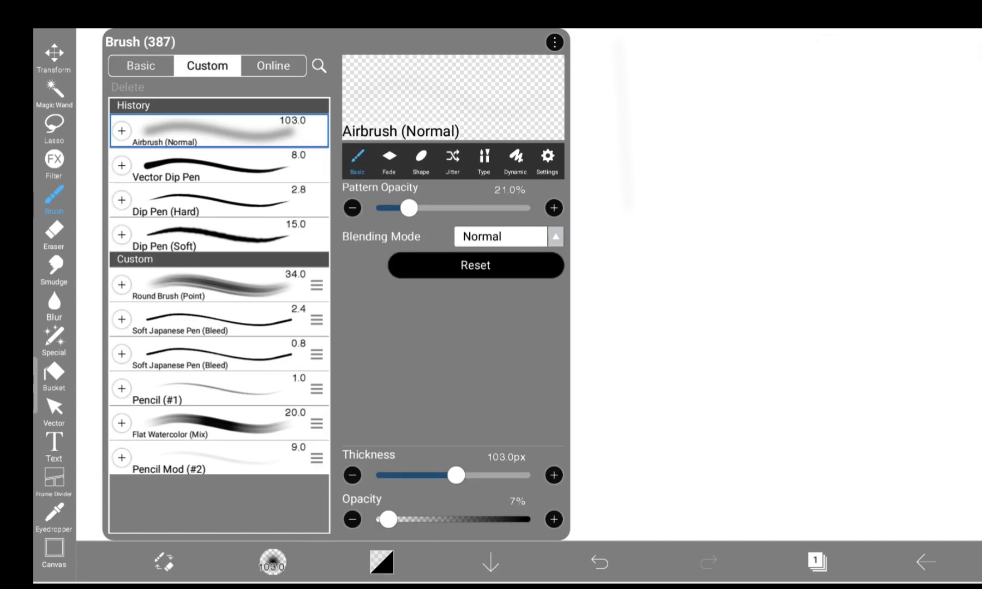
left_click(141, 66)
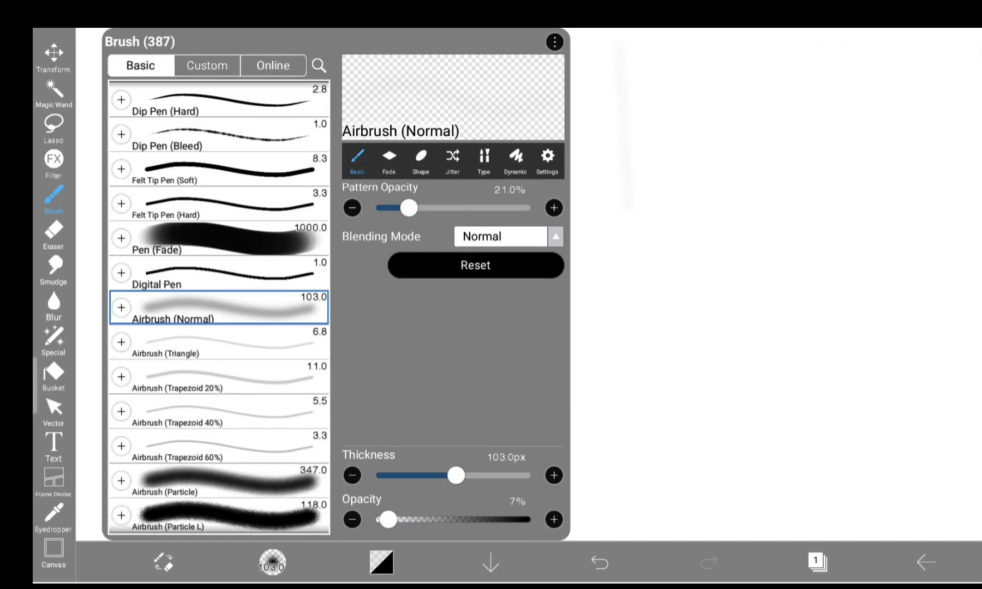
left_click(319, 65)
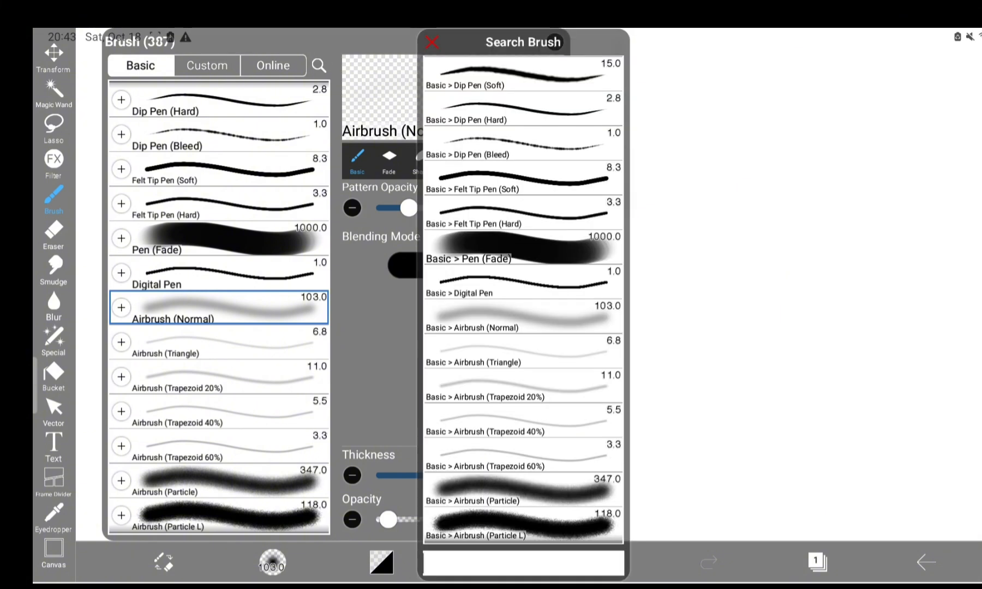
type("W")
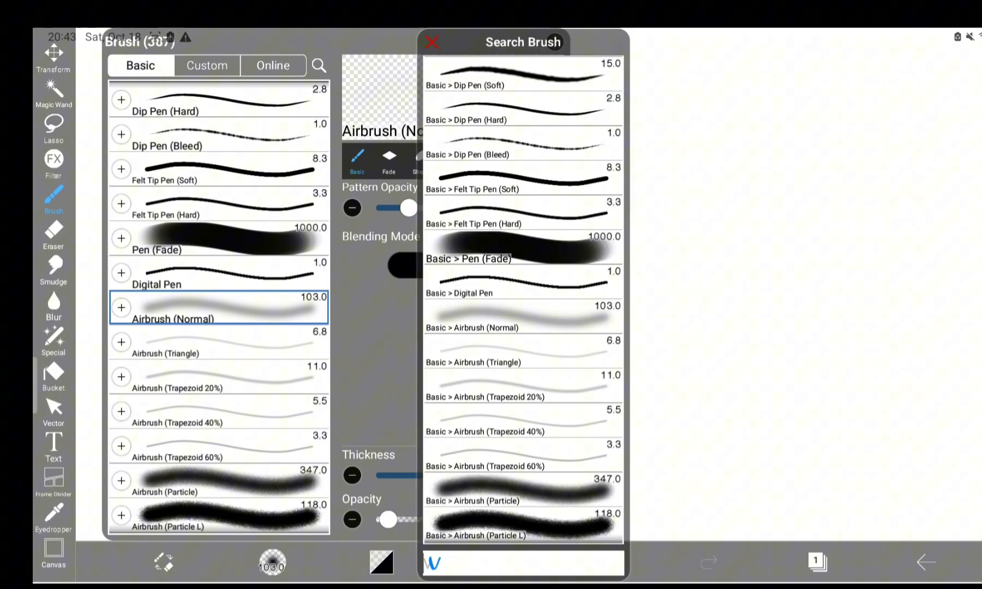
type("VEC")
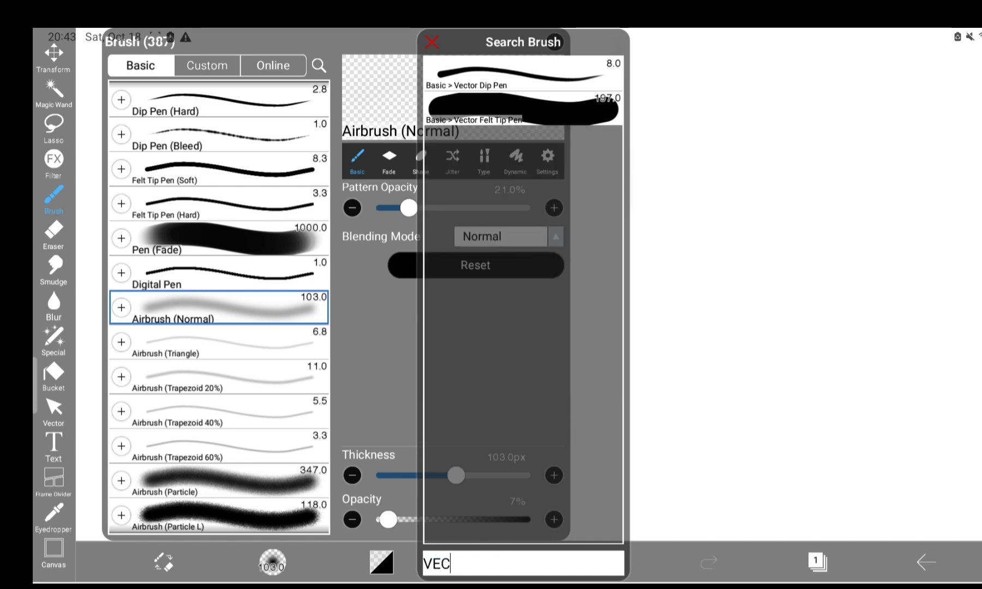
left_click(430, 42)
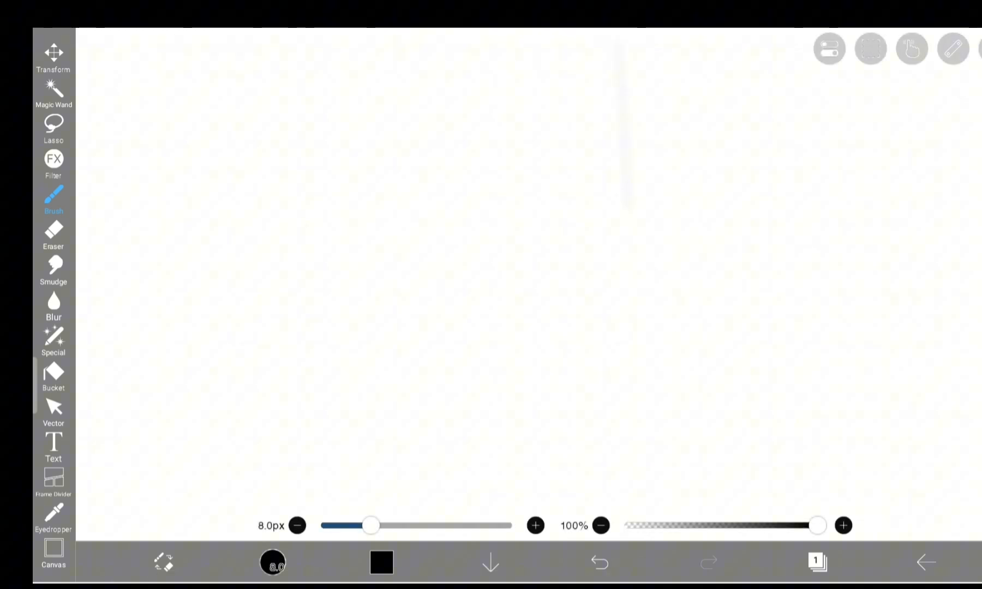
- Draw a wavy black line across the lower canvas and check the new vector layer in the Layer panel
left_click_drag(165, 425, 230, 414)
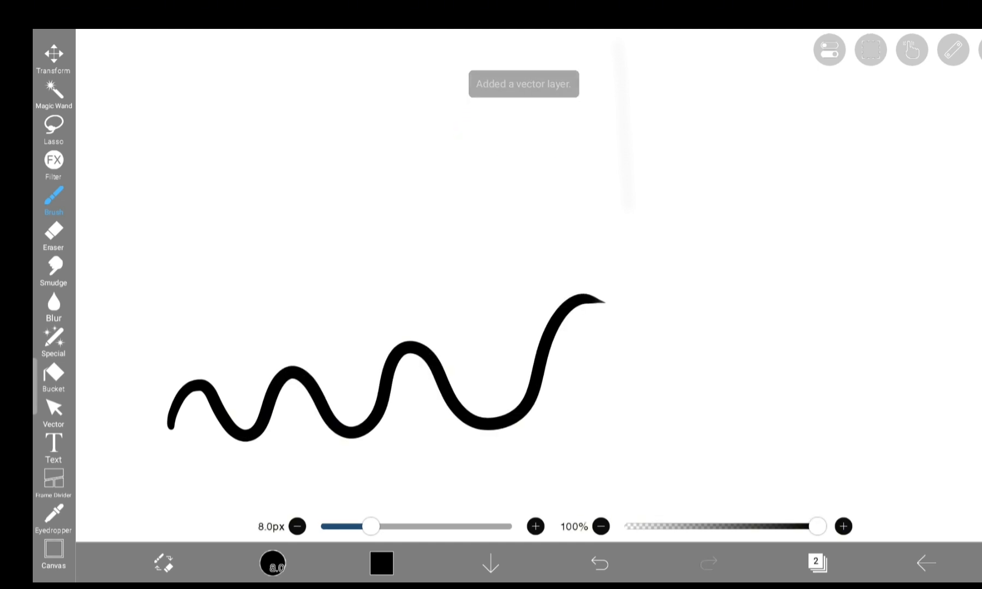
left_click(817, 562)
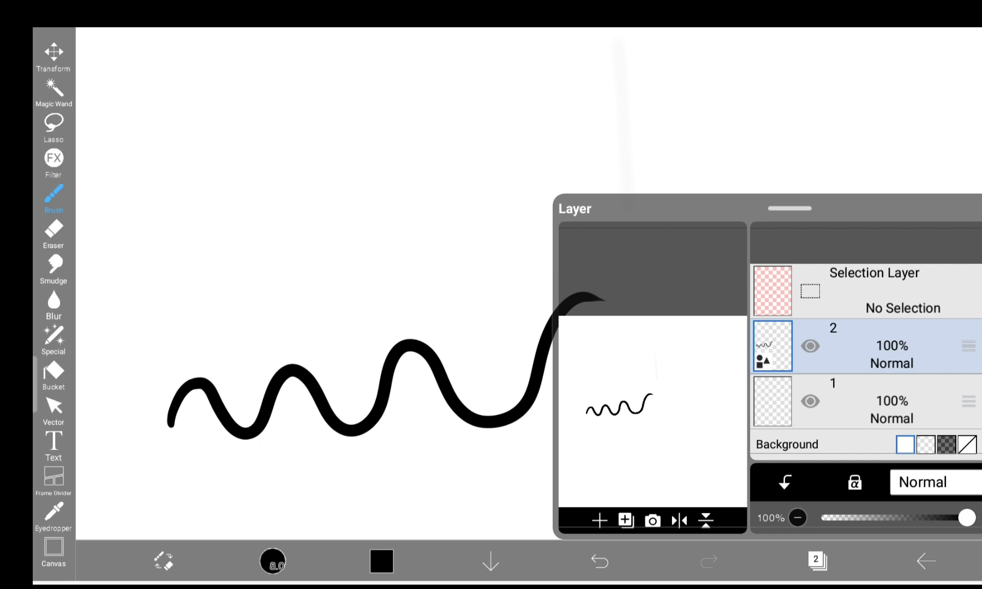
left_click(53, 409)
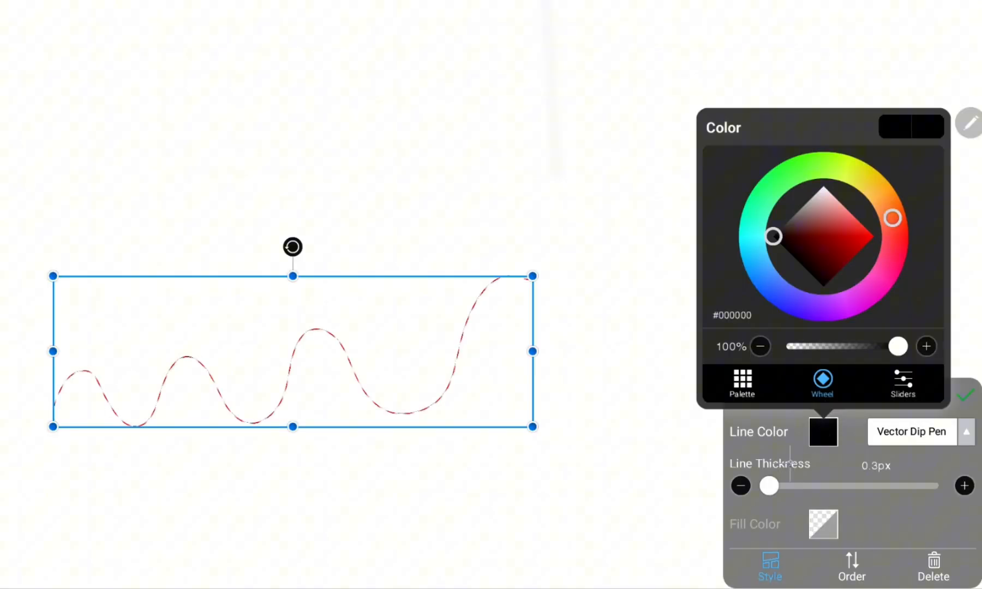
- Set the wavy line's colour to red #DD2413 and thickness to about 14.2px, then confirm
left_click(863, 239)
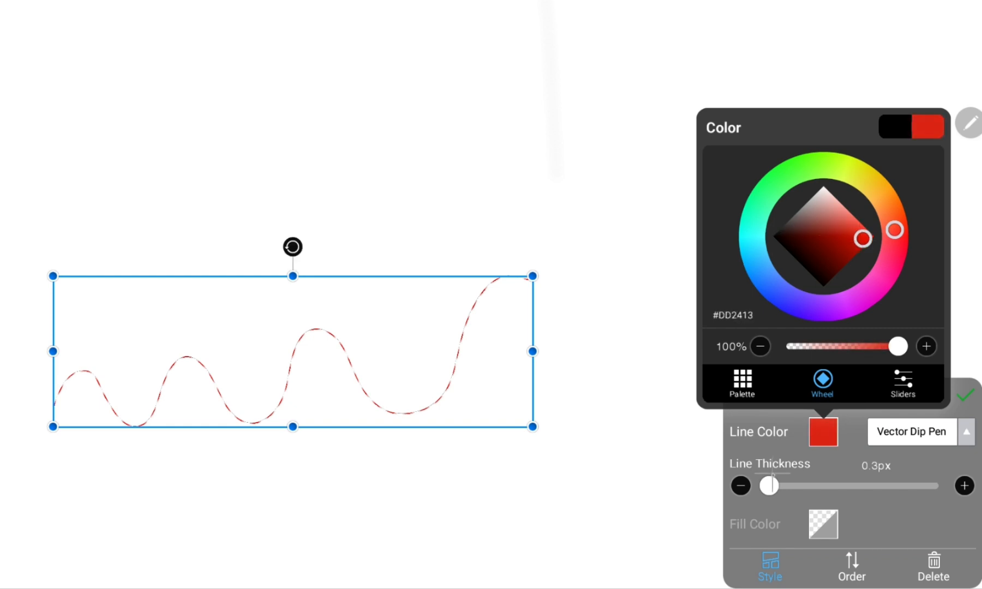
left_click_drag(771, 486, 785, 485)
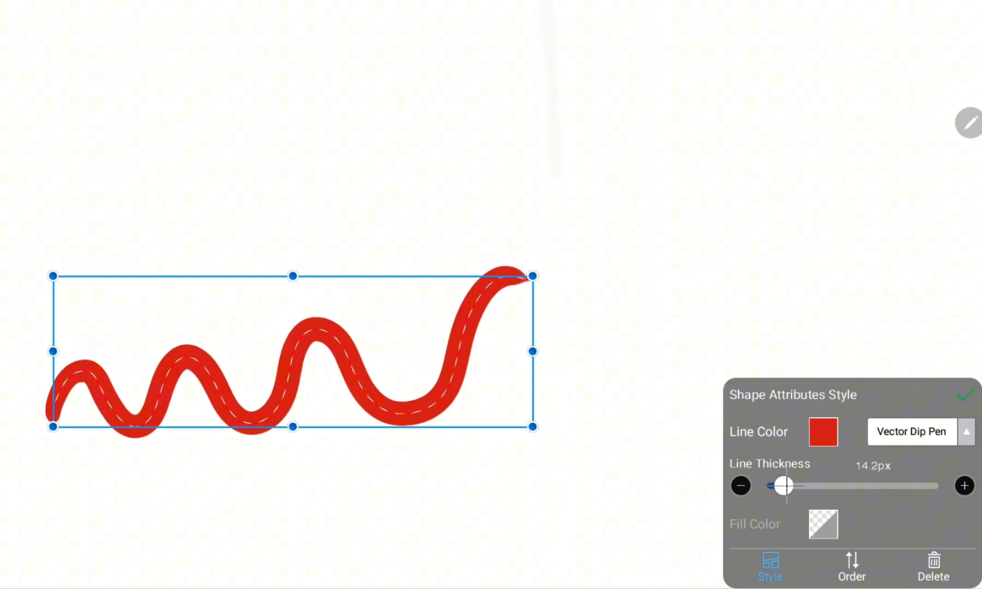
left_click(913, 431)
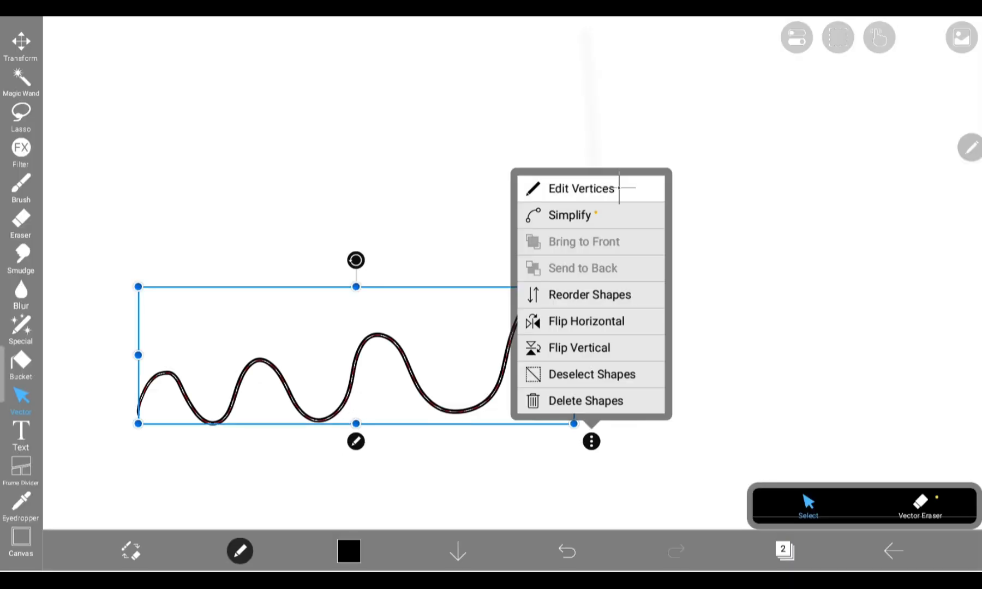
- Edit the wavy line's vertices and drag one to reshape its right end
left_click(580, 189)
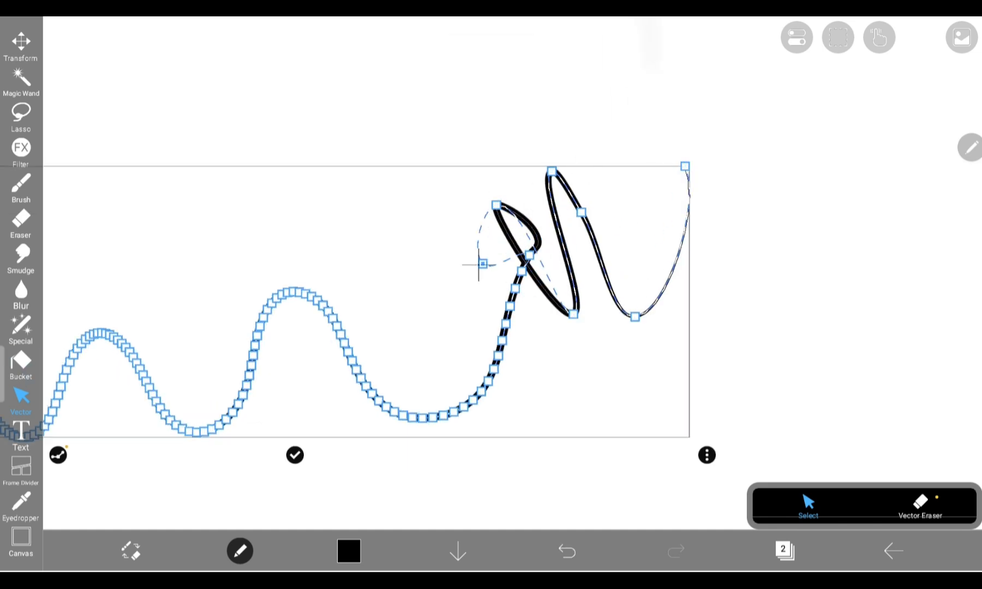
left_click_drag(481, 264, 539, 320)
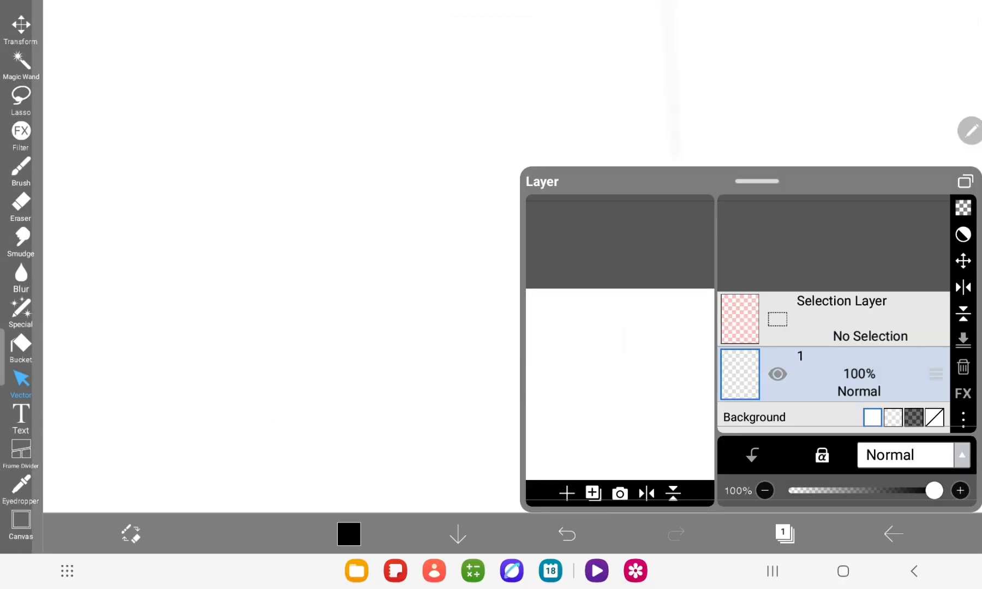
- Add a second layer and draw a short wave at the upper left and a long wave across the canvas
left_click(21, 169)
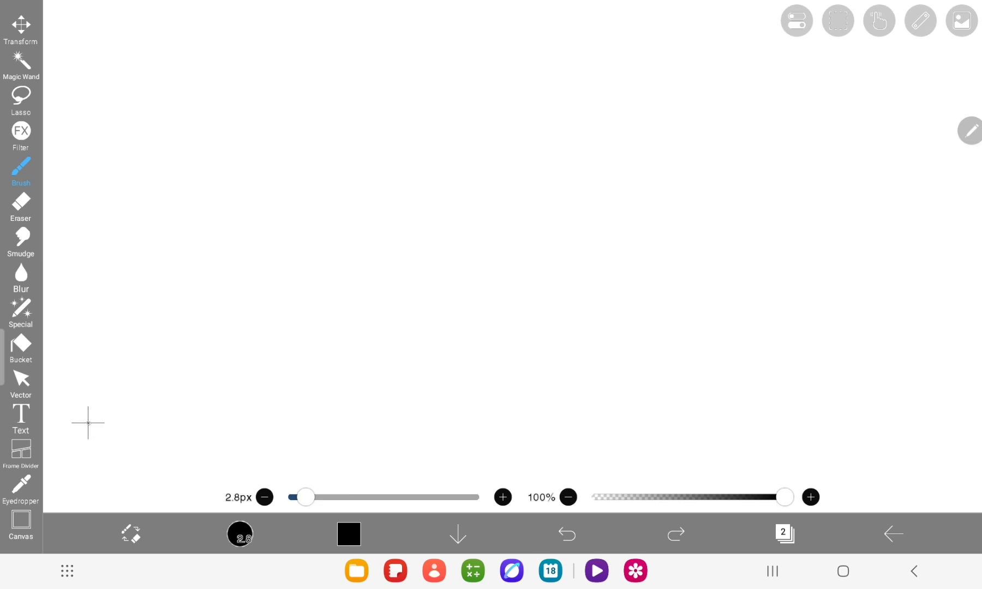
left_click_drag(79, 432, 169, 429)
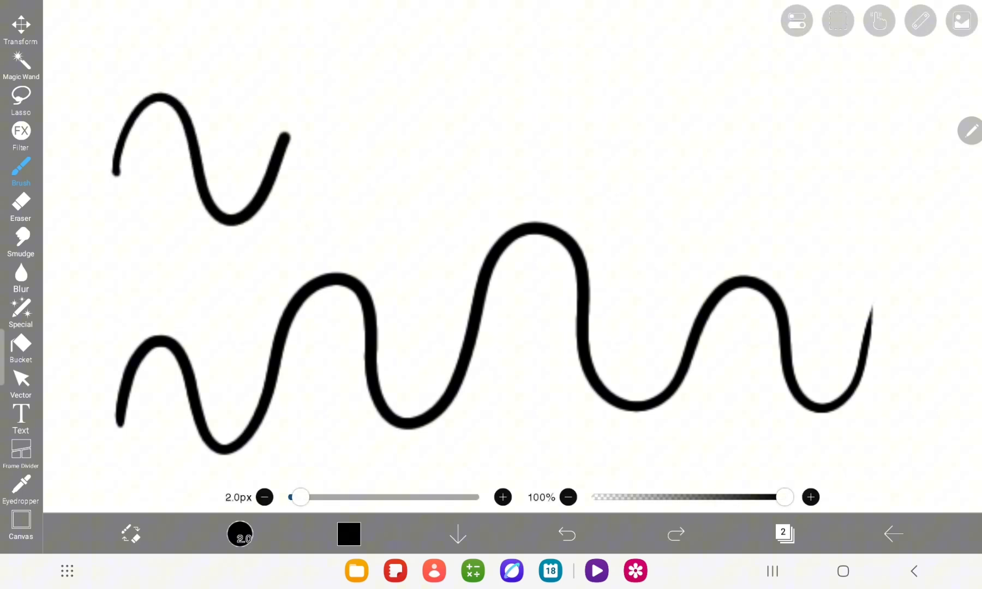
left_click_drag(288, 144, 782, 181)
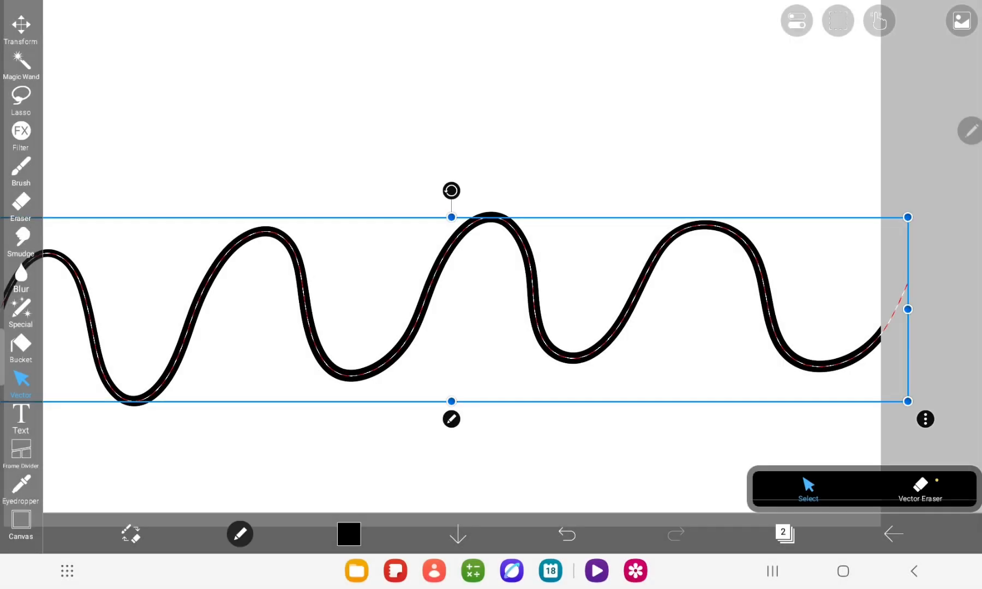
- Select the long wavy stroke and Simplify it with strength lowered to about 23%
left_click(924, 419)
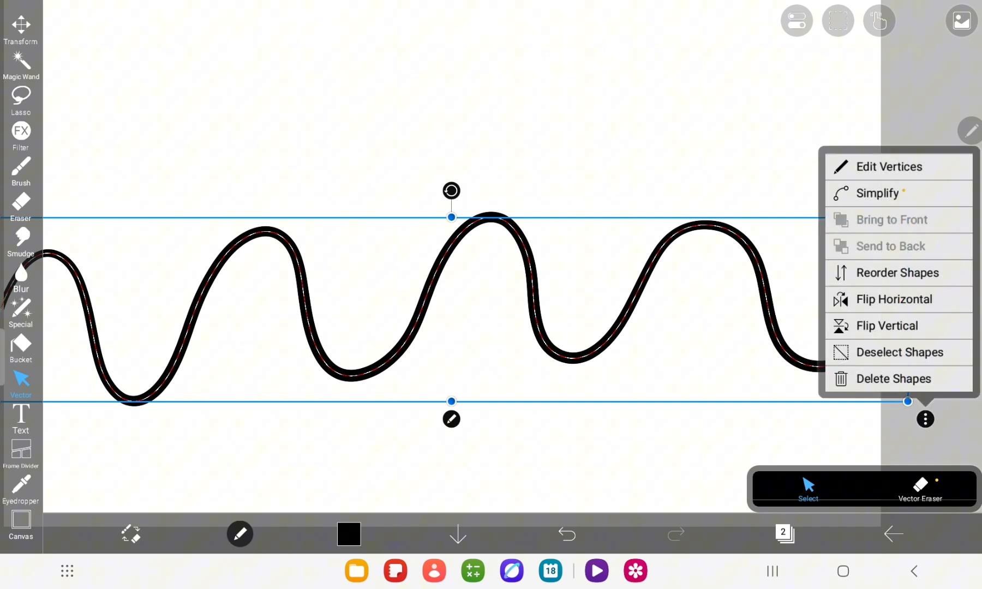
left_click(889, 167)
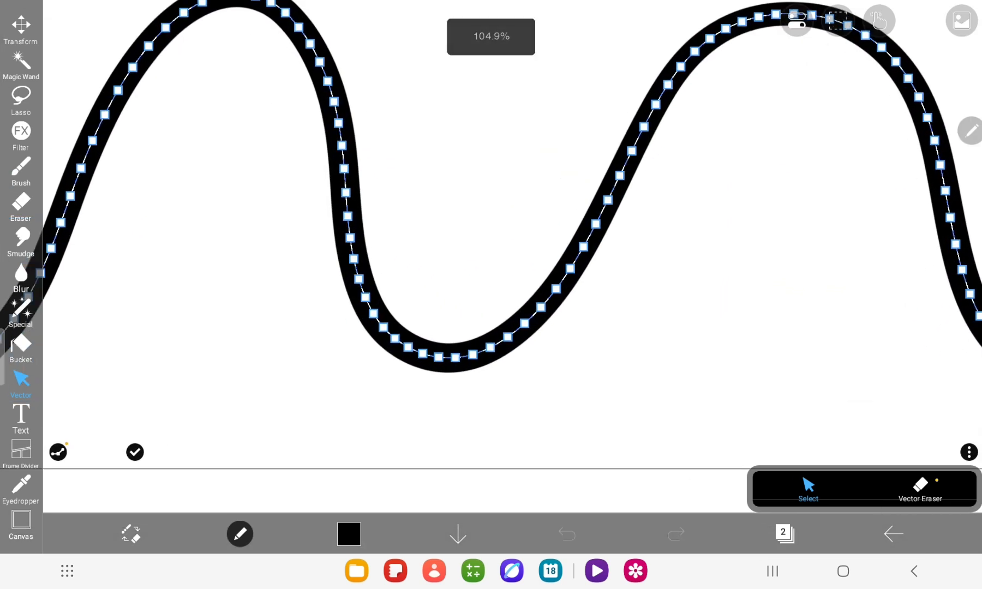
left_click(529, 316)
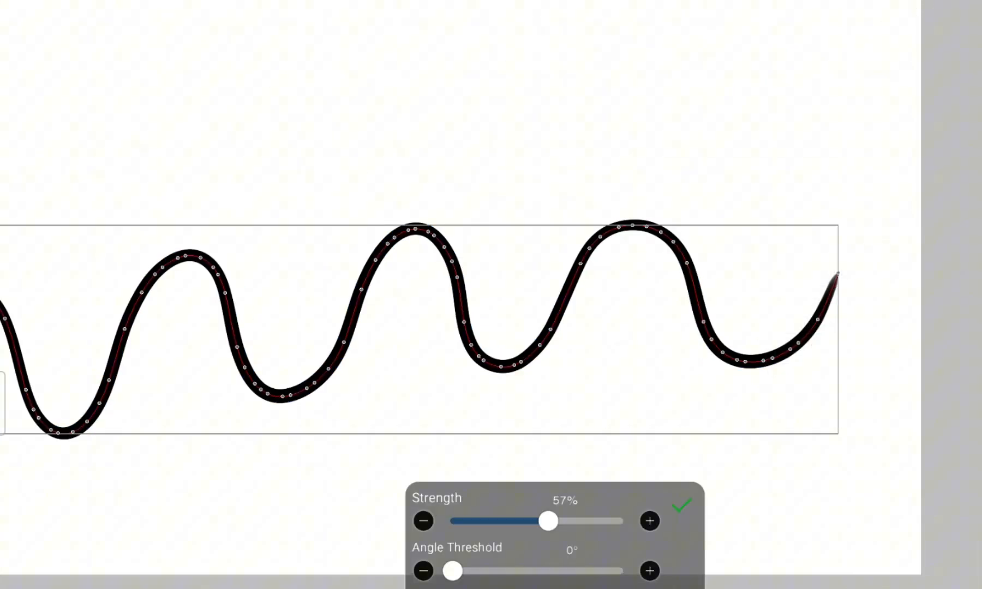
left_click_drag(547, 520, 492, 520)
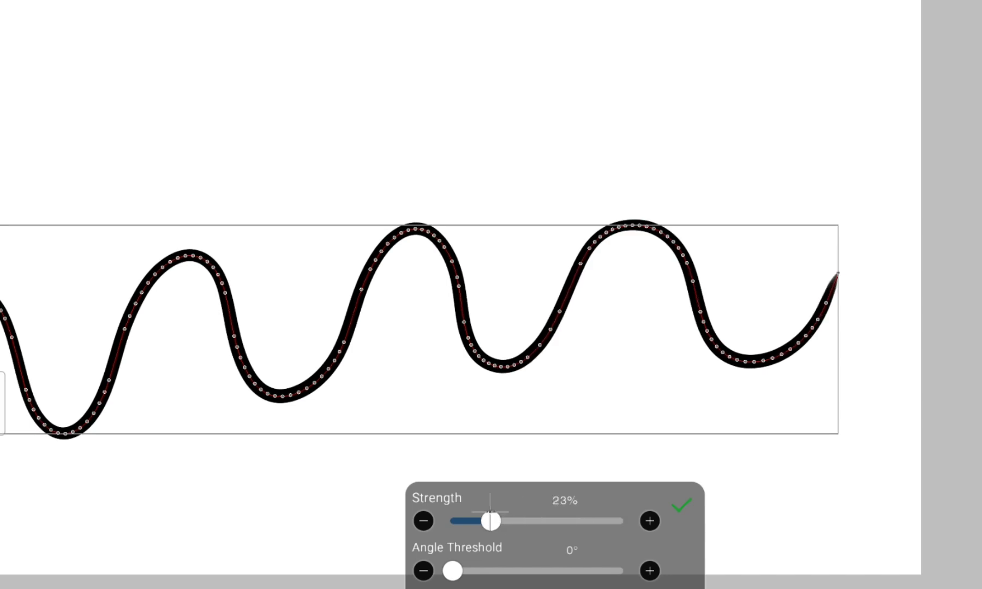
left_click_drag(492, 521, 560, 521)
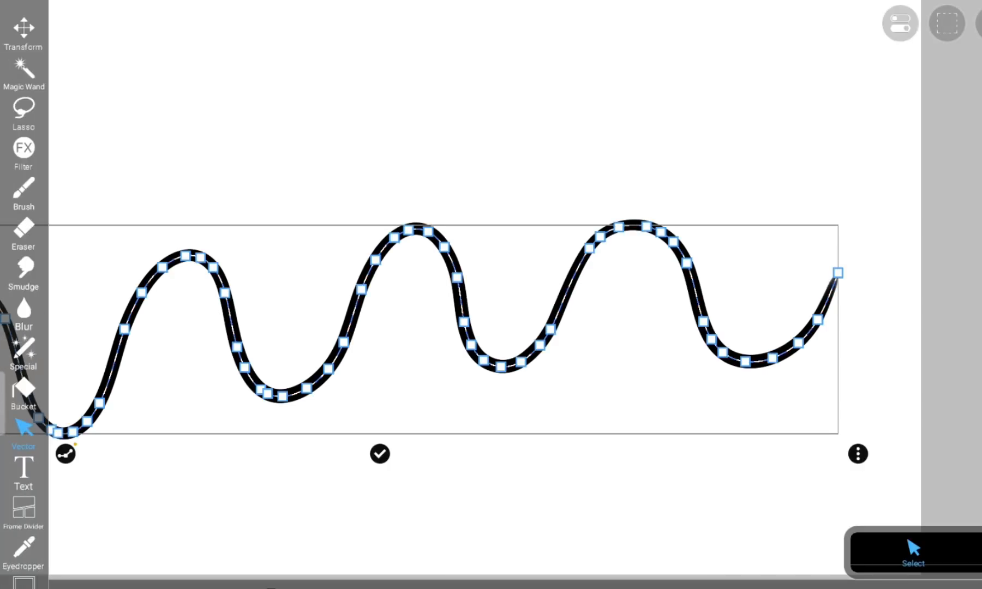
- Drag several vertices to reshape the curves and change the bottom dip vertex's Handle Mode
left_click(65, 454)
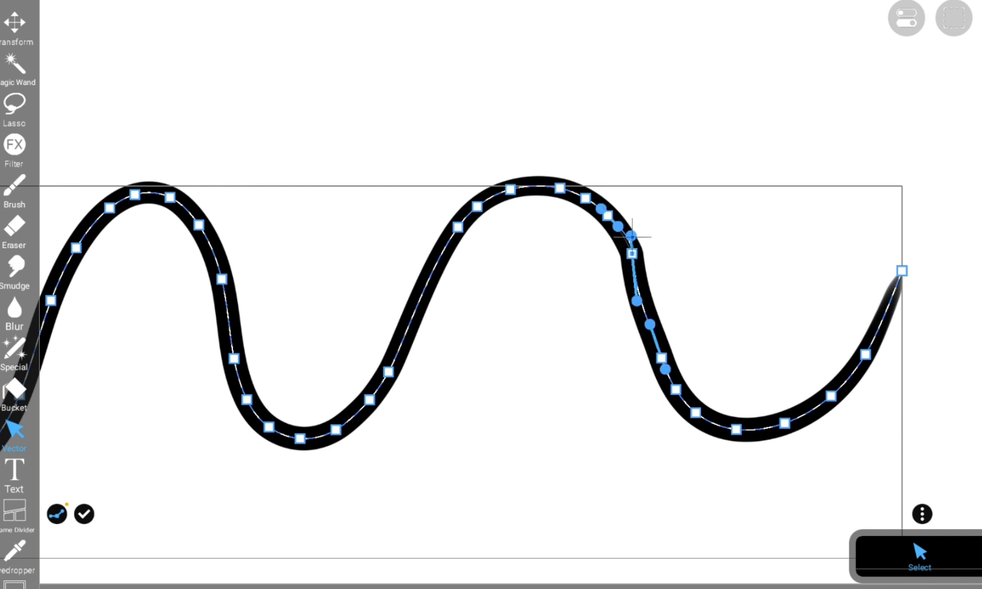
left_click_drag(632, 237, 649, 223)
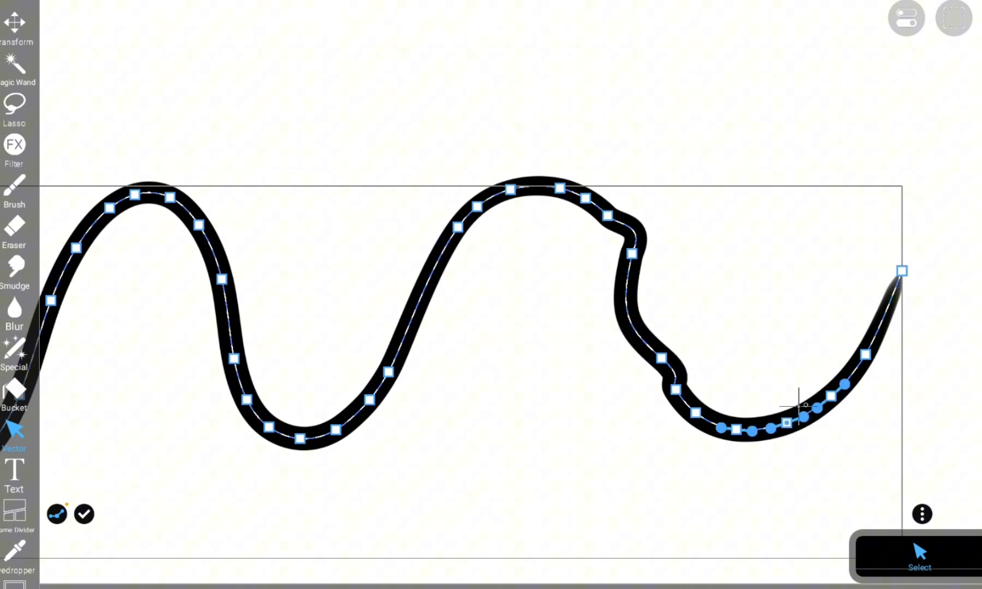
left_click_drag(783, 421, 770, 442)
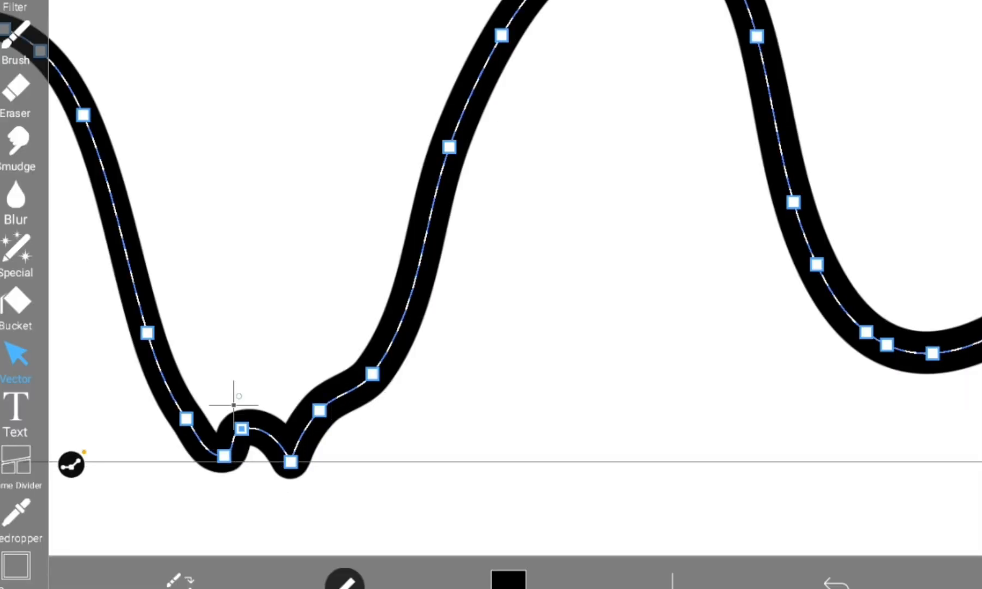
left_click_drag(224, 455, 162, 478)
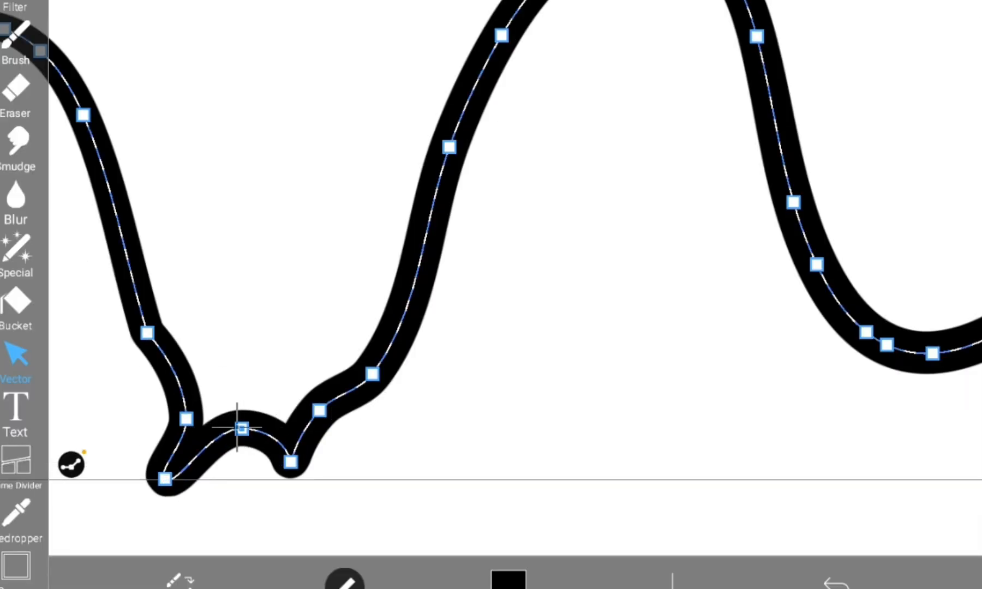
left_click(163, 479)
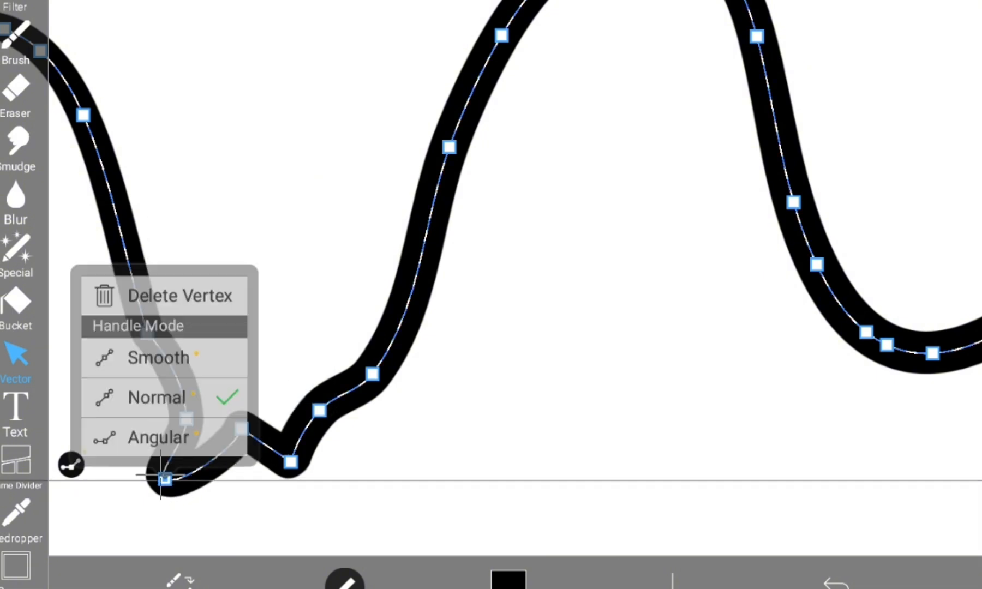
left_click(158, 436)
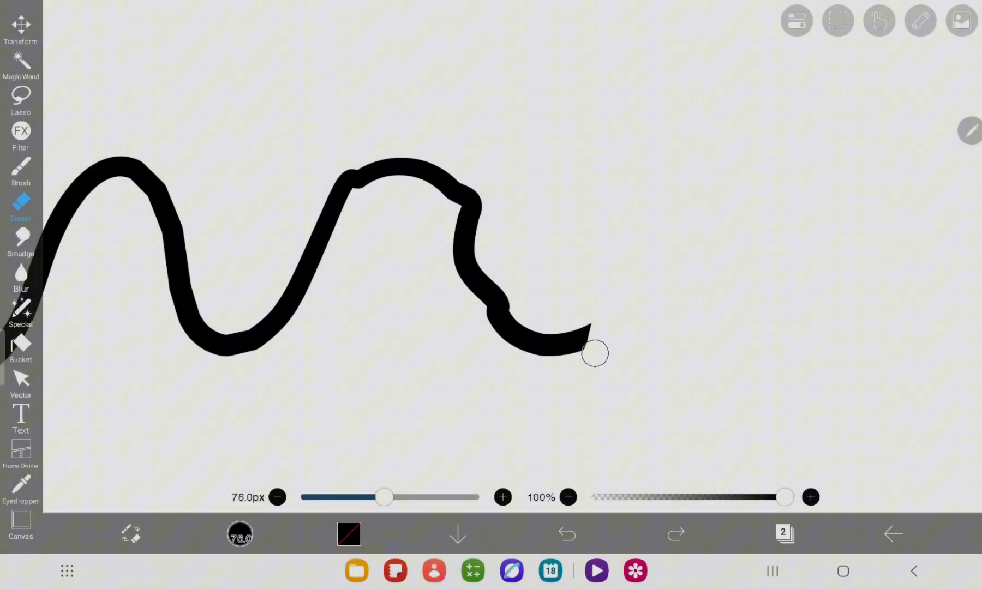
- Erase the right half of the wave stroke, undo it, and move the restored stroke's end point
left_click_drag(591, 353, 418, 158)
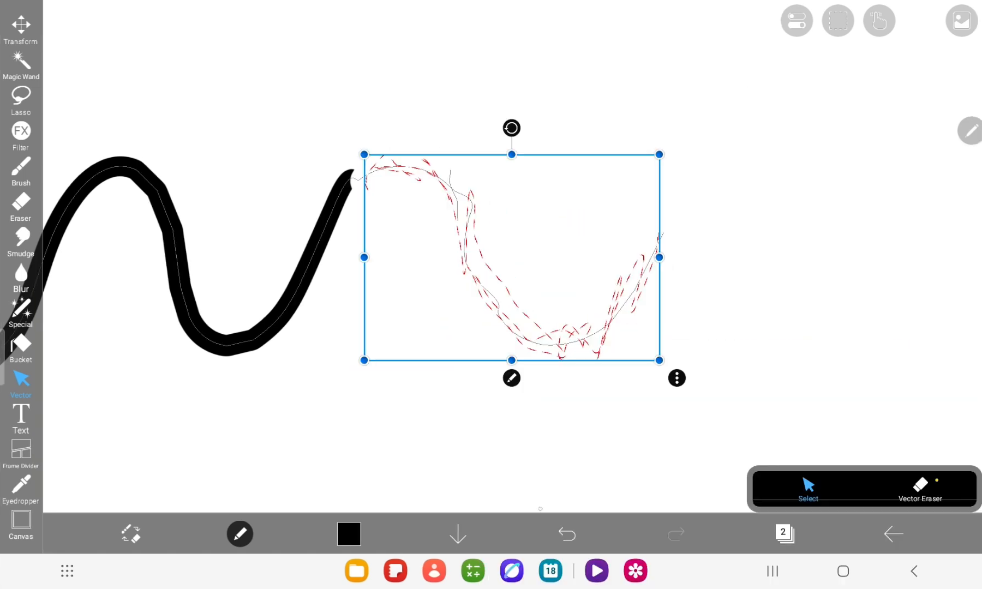
left_click(565, 534)
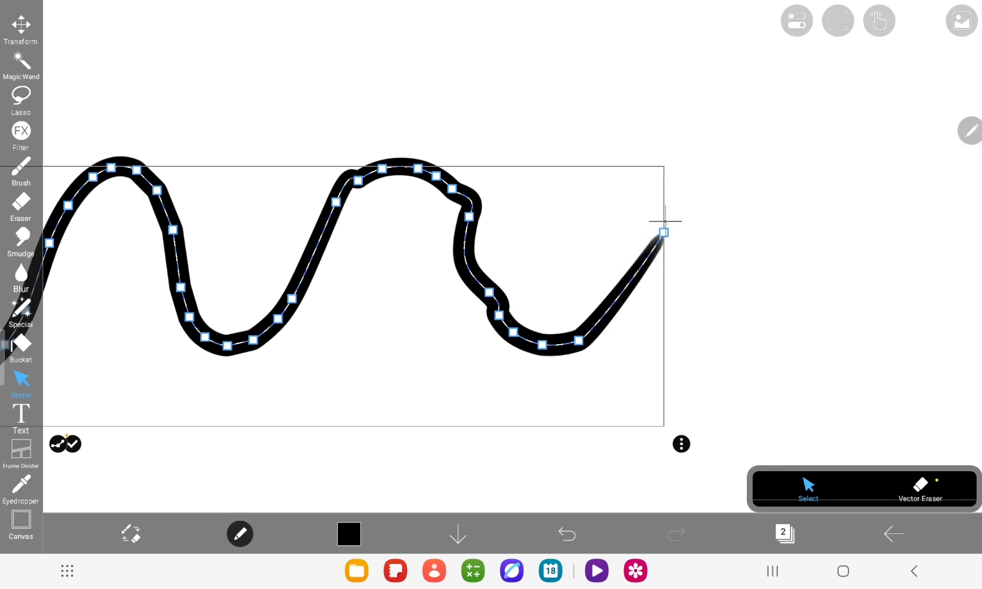
left_click_drag(664, 231, 601, 325)
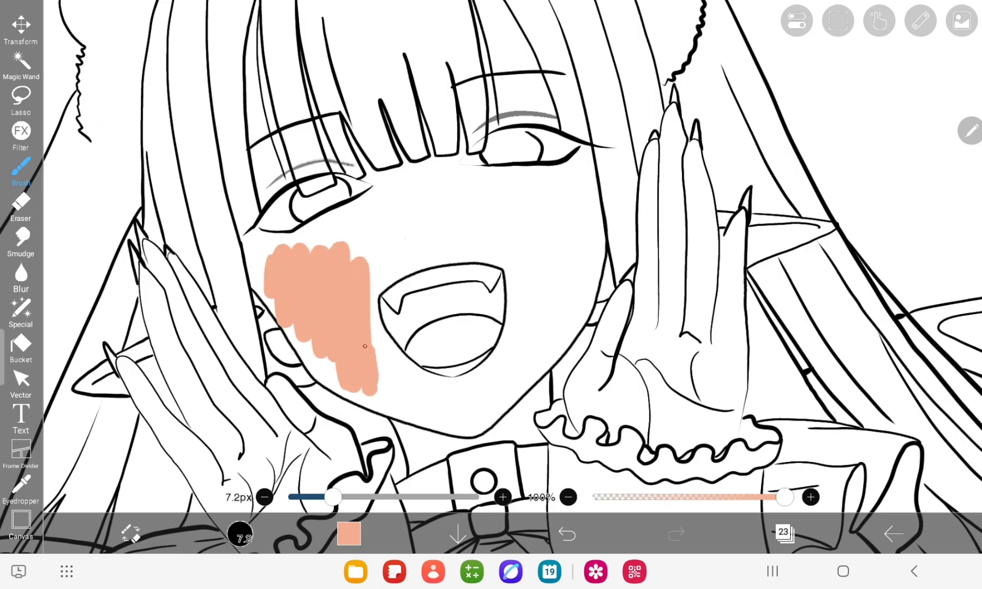
- Extend the peach patch over the left cheek, view it as vector points, then undo it
left_click_drag(363, 346, 354, 388)
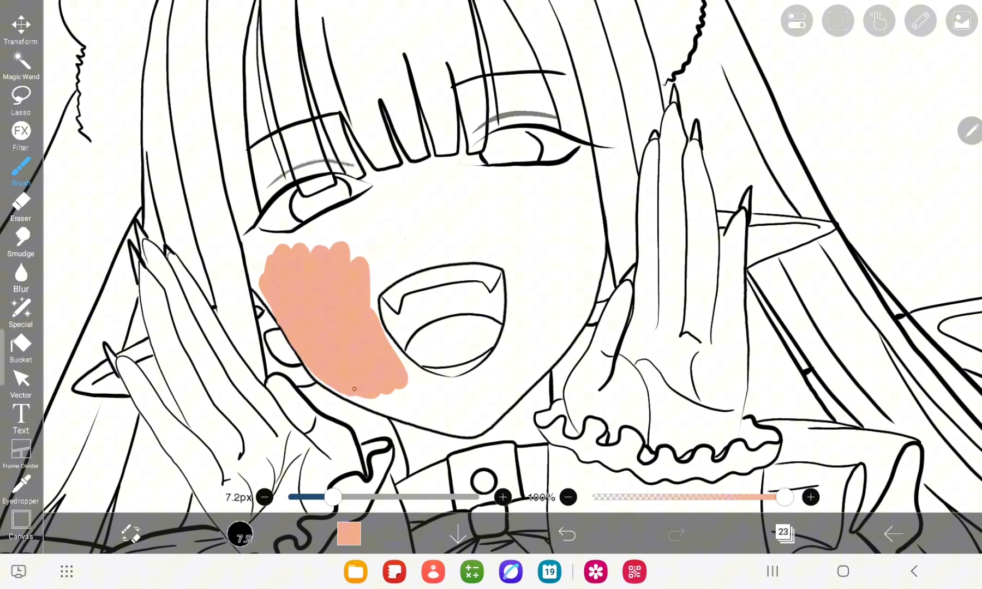
left_click(21, 382)
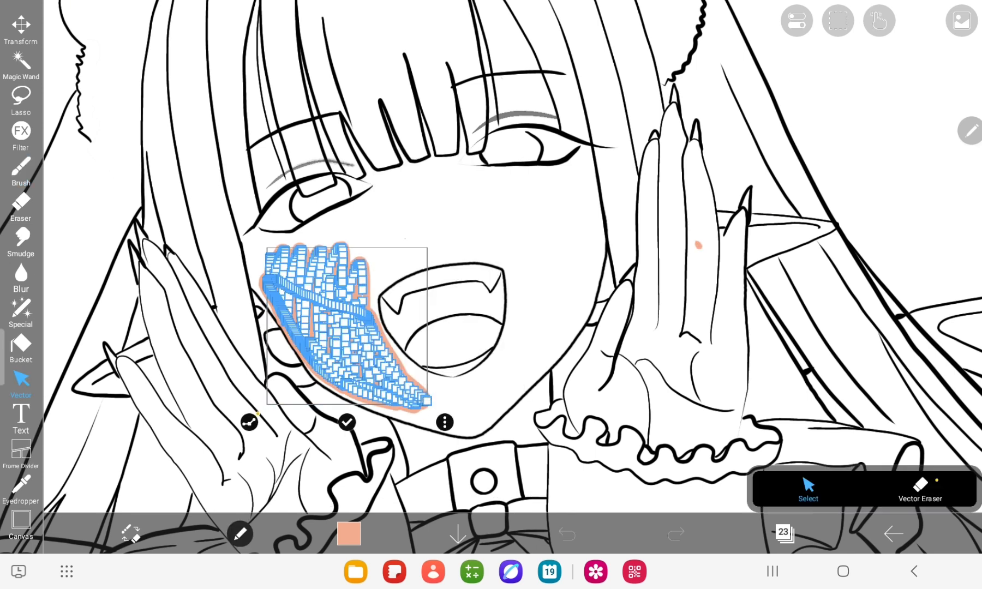
left_click(565, 534)
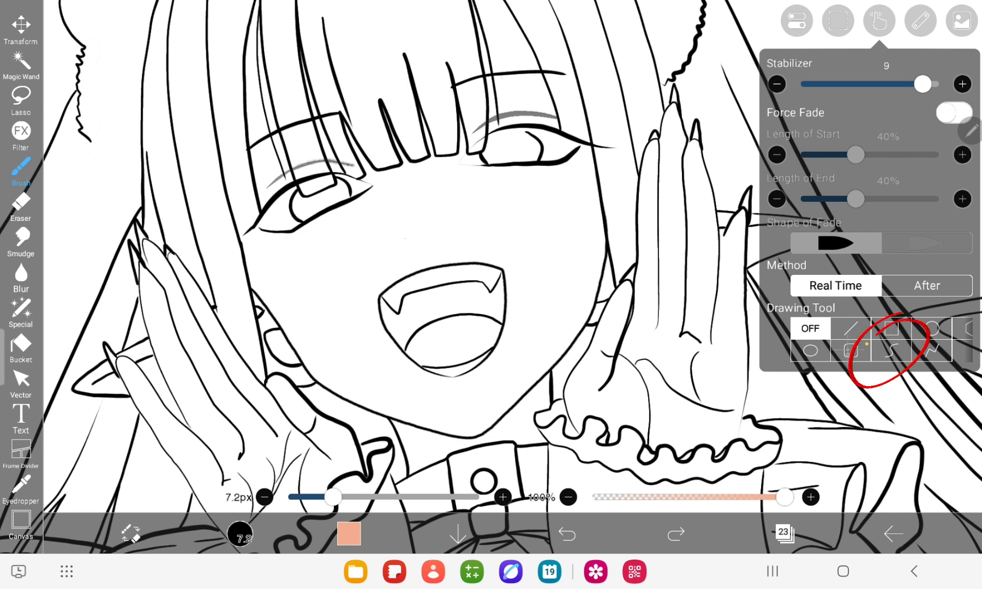
- Draw the cheek as a filled peach shape and edit its vertices to follow the mouth outline
left_click(891, 350)
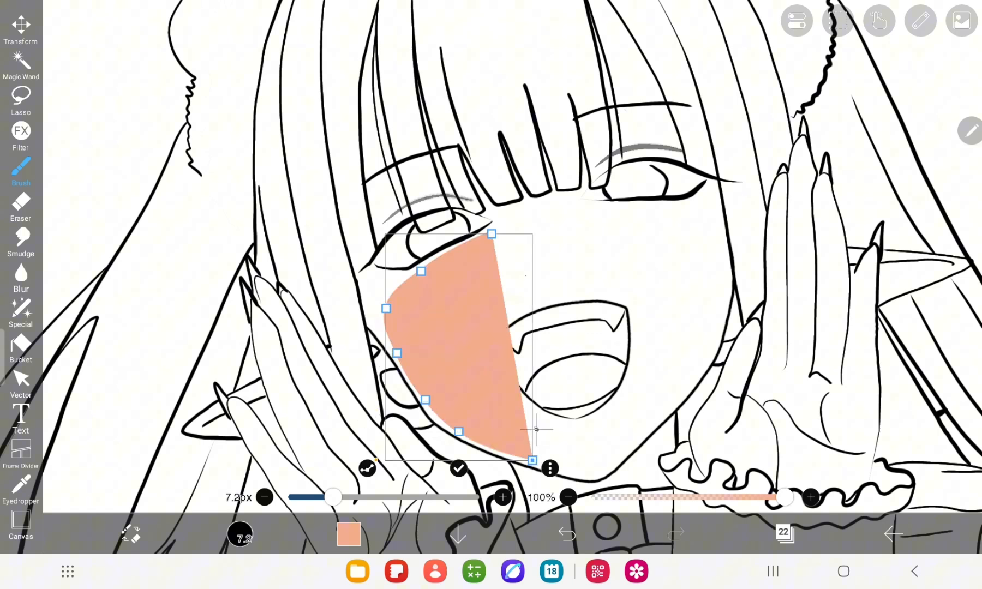
left_click(549, 468)
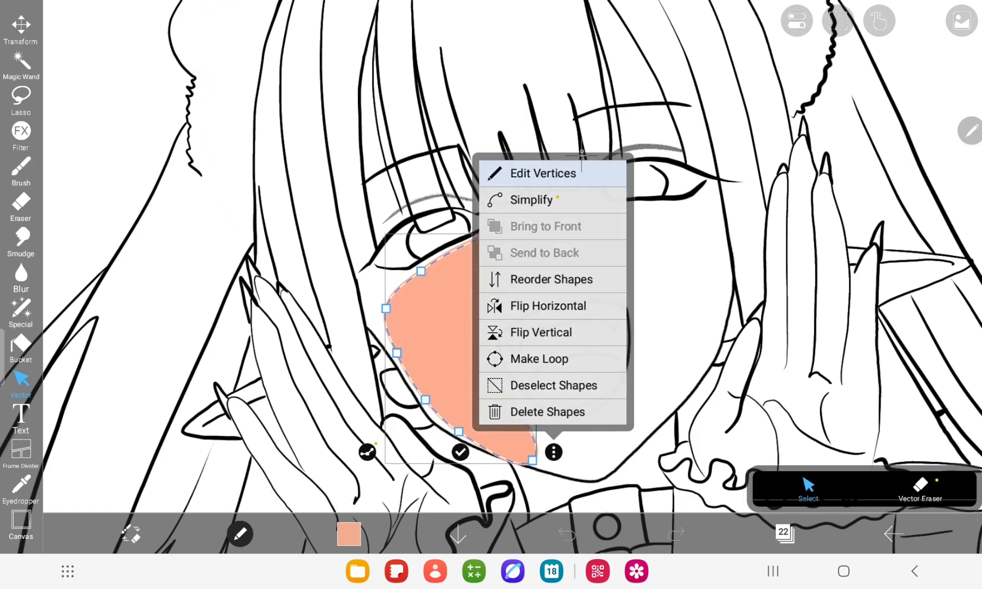
left_click(548, 305)
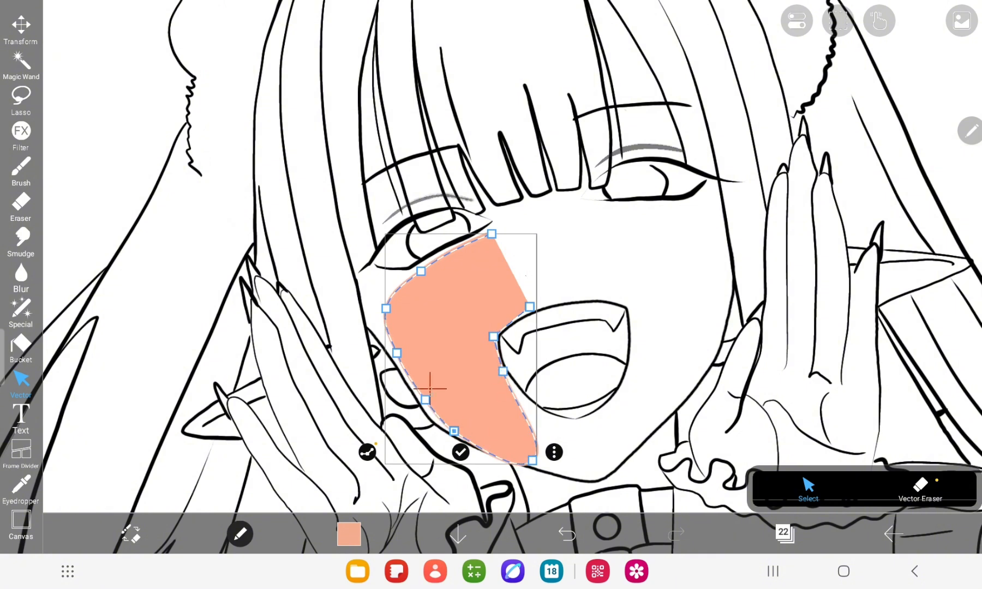
left_click(427, 388)
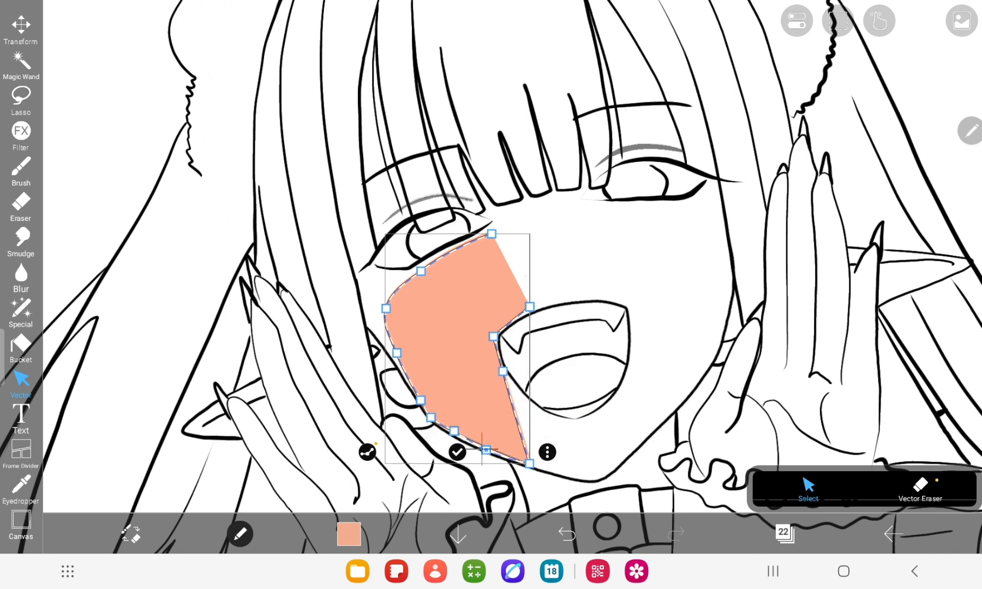
left_click(488, 451)
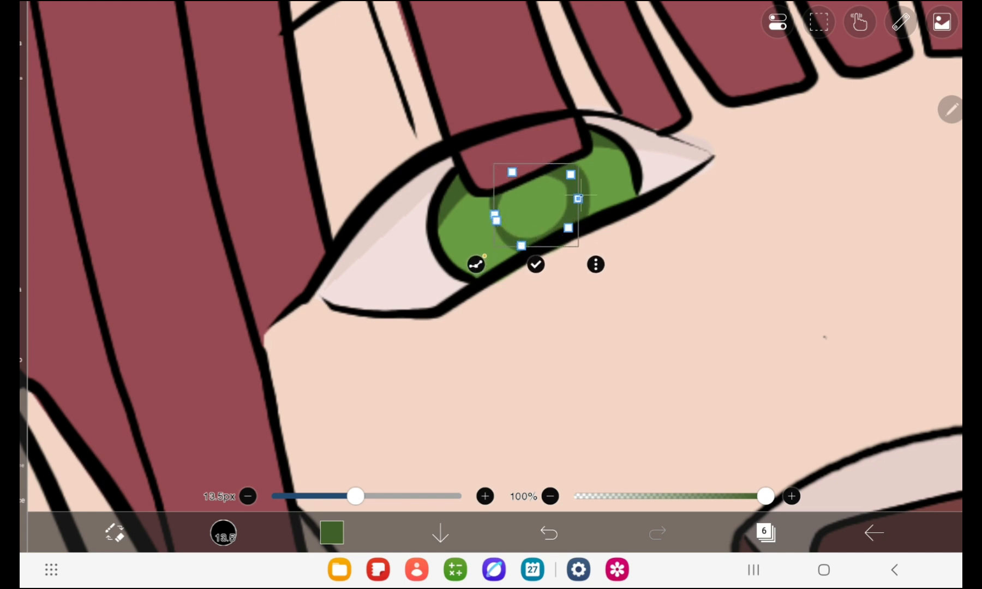
- Bring up the Colour panel from the bottom toolbar swatch over the green eye shape
left_click(332, 532)
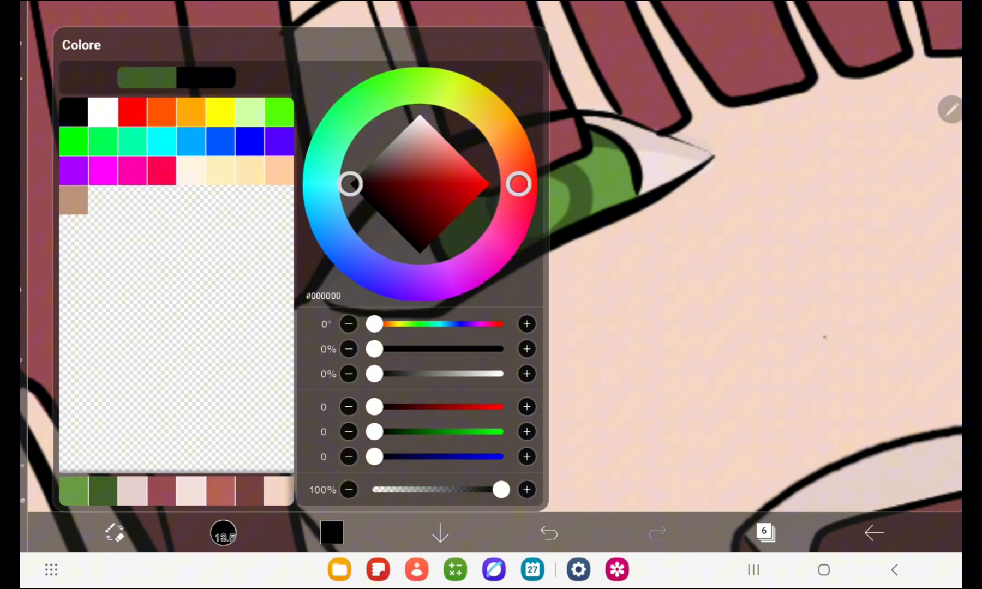